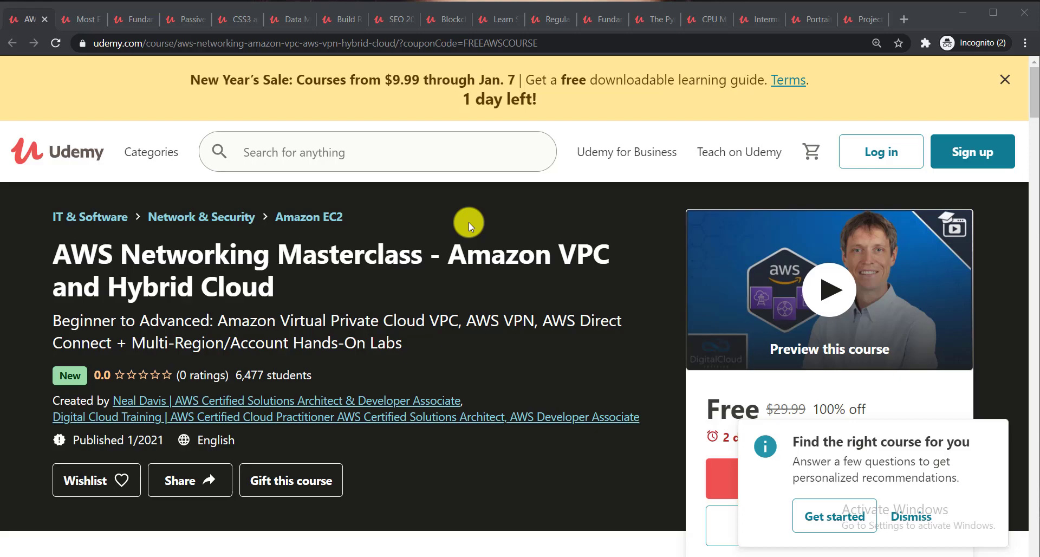
{"action": "mouse_move", "coordinate": [465, 225]}
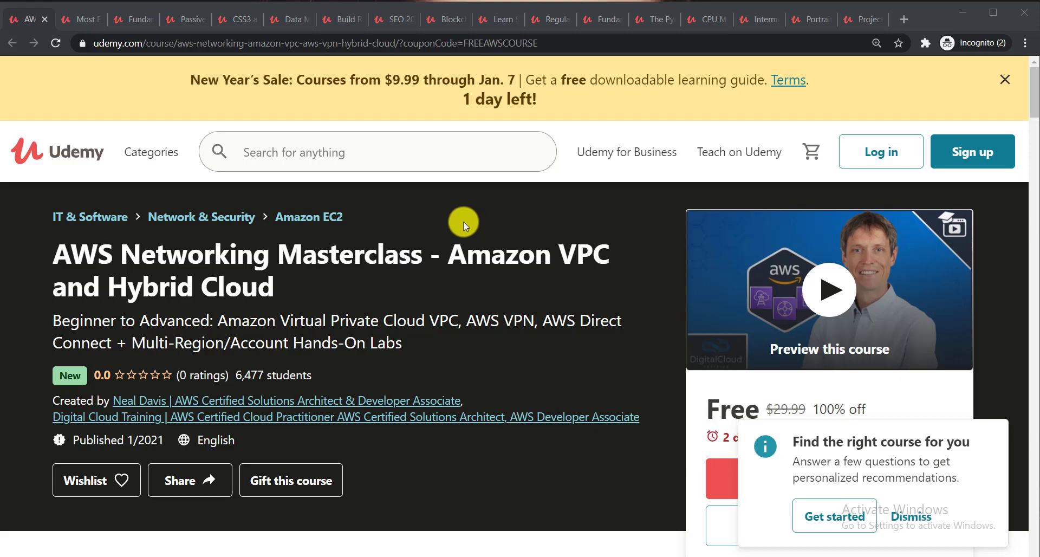
{"action": "mouse_move", "coordinate": [425, 223]}
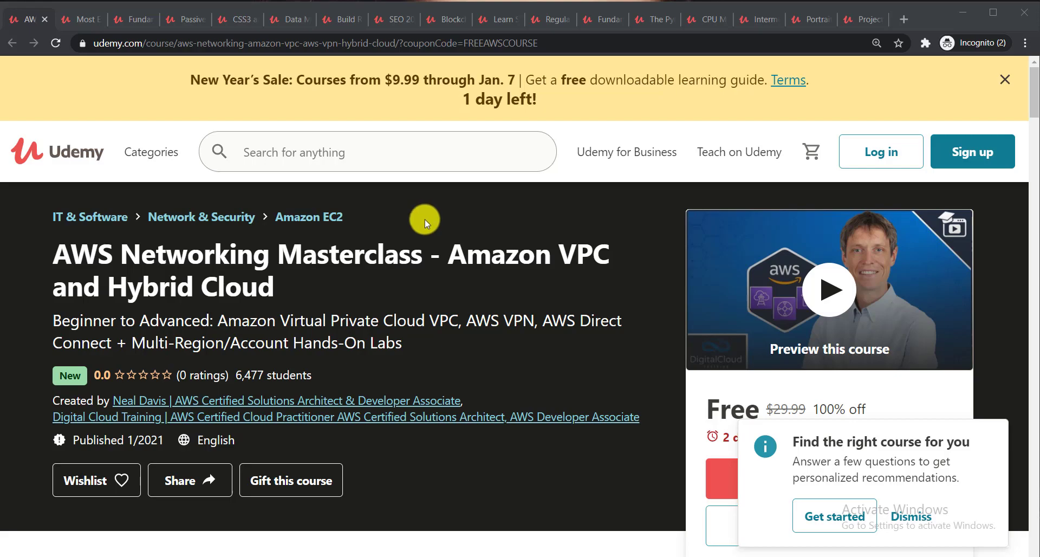
{"action": "mouse_move", "coordinate": [398, 238]}
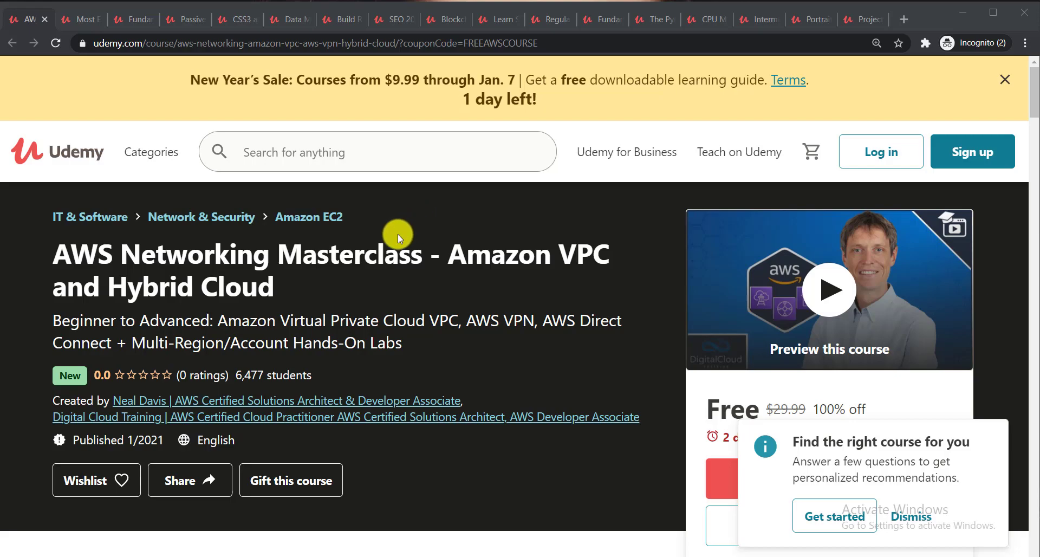
{"action": "mouse_move", "coordinate": [412, 219]}
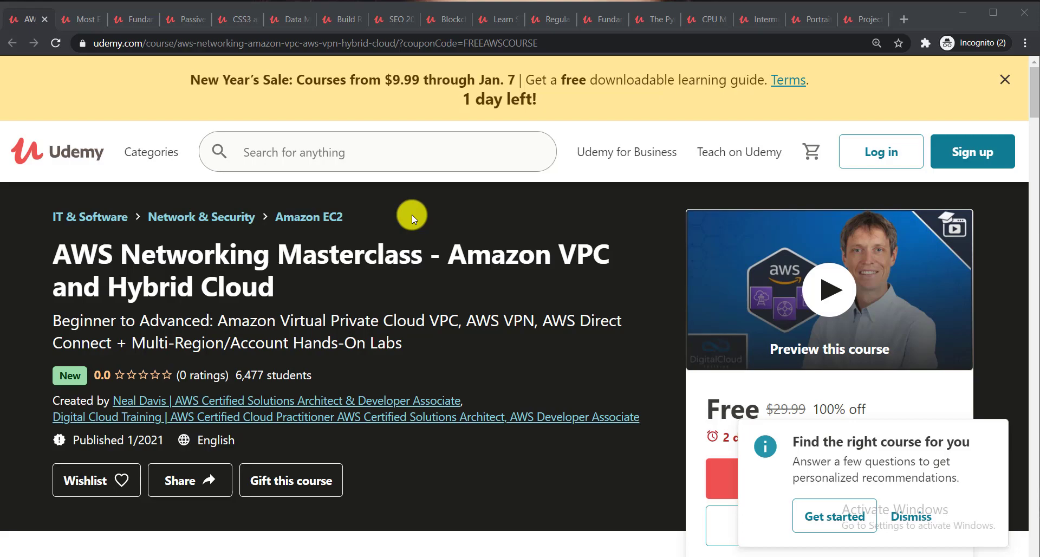
{"action": "mouse_move", "coordinate": [398, 216]}
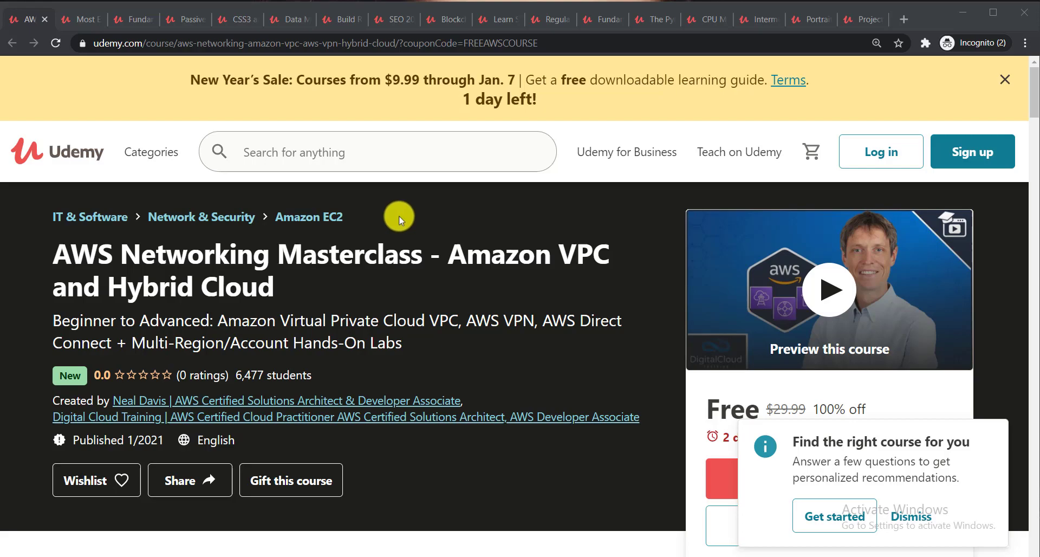
Highlight the AWS Networking Masterclass and Fundamentals of IoT titles, then move on to the Passive Income 2021 course
{"action": "double_click", "coordinate": [97, 253]}
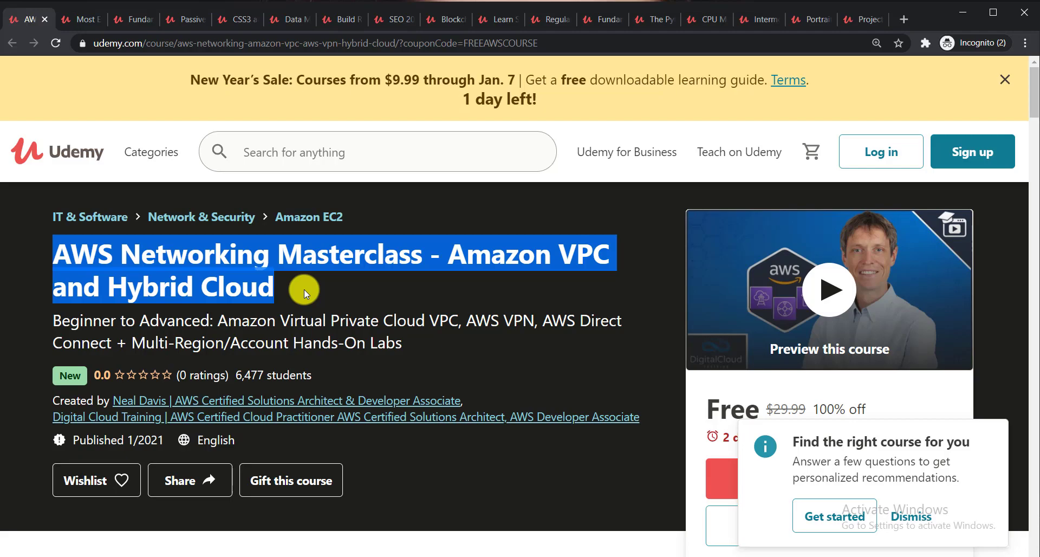
{"action": "left_click", "coordinate": [78, 18]}
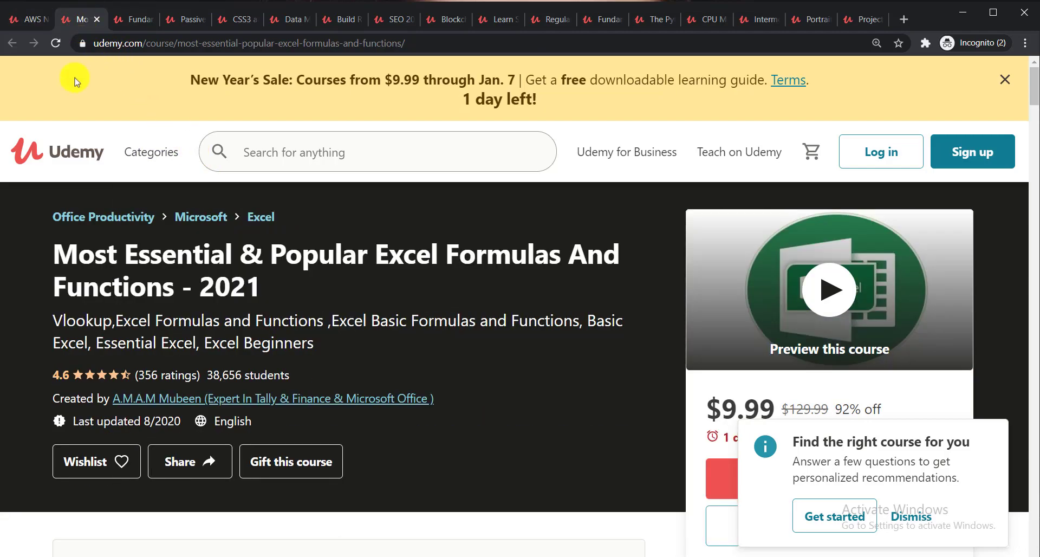
{"action": "double_click", "coordinate": [78, 254]}
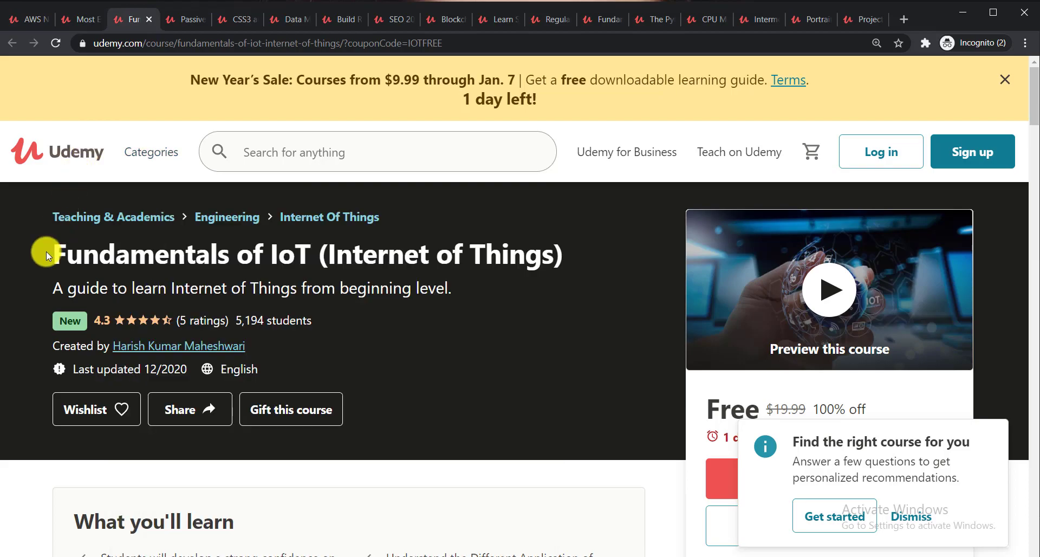
{"action": "left_click_drag", "start_coordinate": [53, 254], "coordinate": [271, 253]}
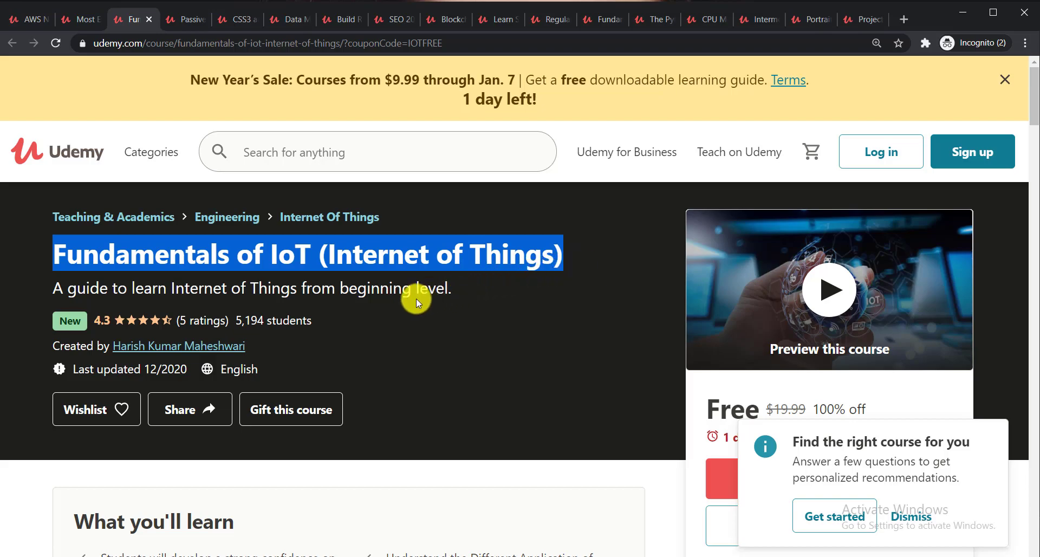
{"action": "left_click", "coordinate": [185, 19]}
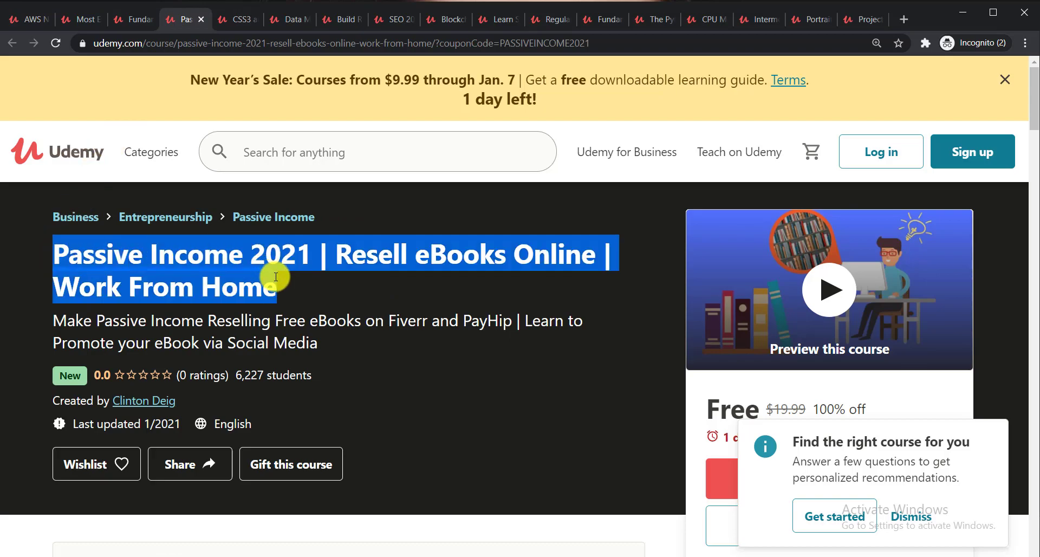
{"action": "mouse_move", "coordinate": [299, 285]}
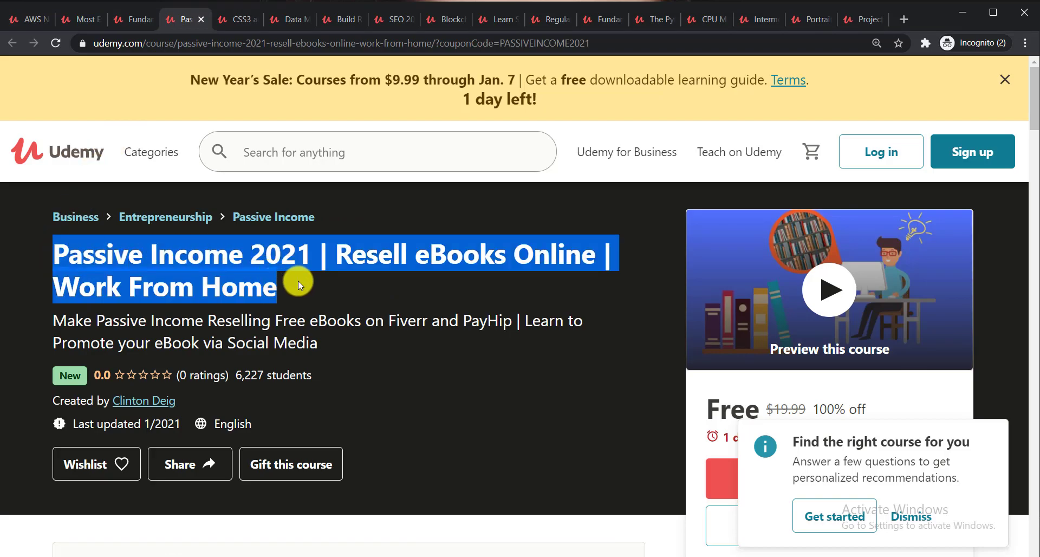
Step through the CSS3 and Bootstrap, Pandas data manipulation and responsive website courses to reach SEO 2021
{"action": "left_click", "coordinate": [228, 19]}
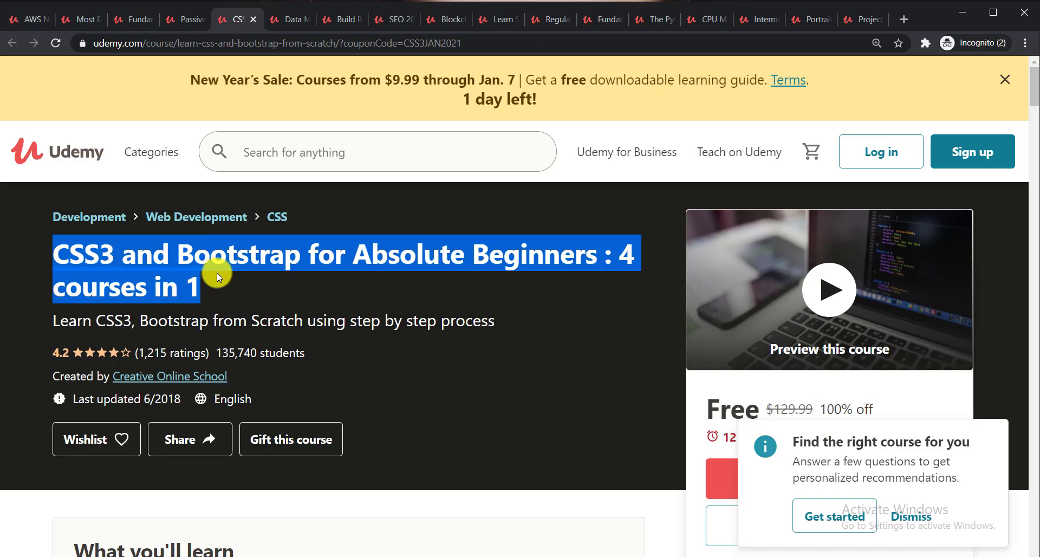
{"action": "mouse_move", "coordinate": [254, 199]}
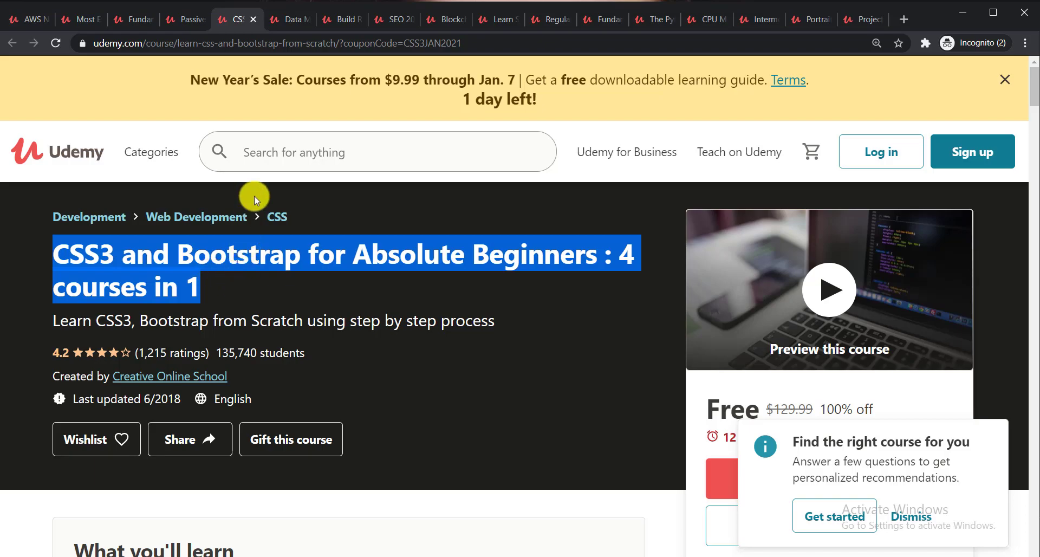
{"action": "left_click", "coordinate": [288, 18]}
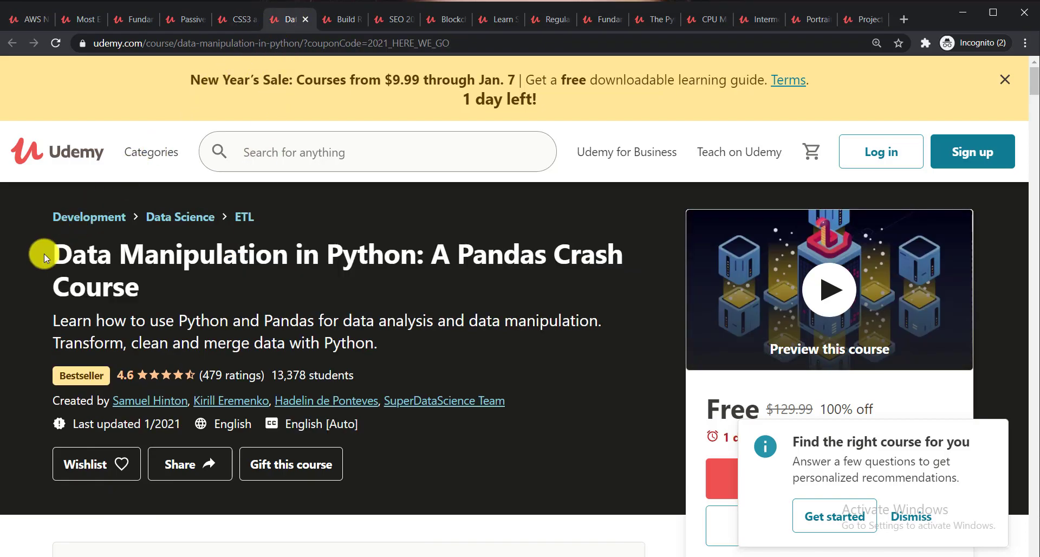
{"action": "double_click", "coordinate": [82, 255]}
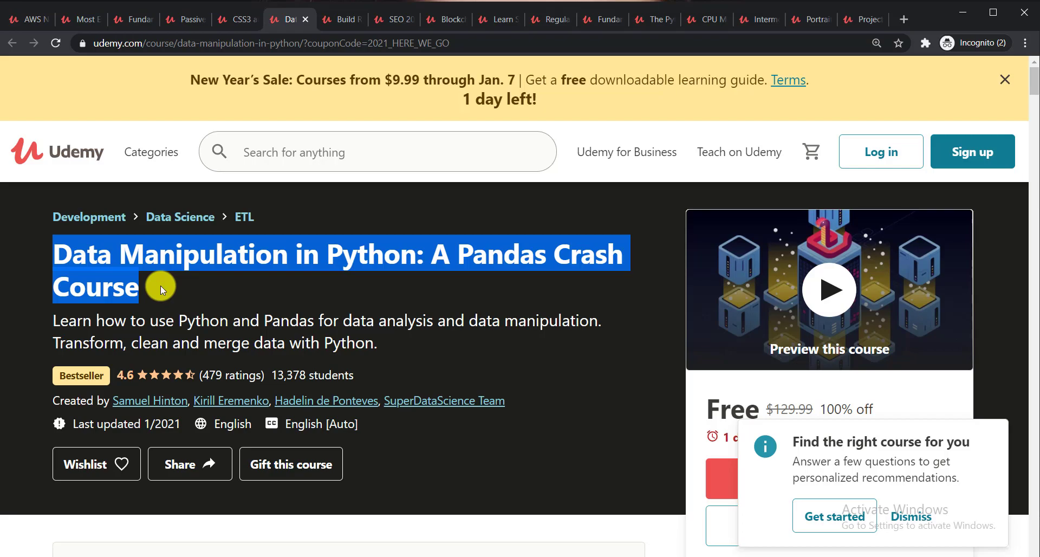
{"action": "mouse_move", "coordinate": [344, 18]}
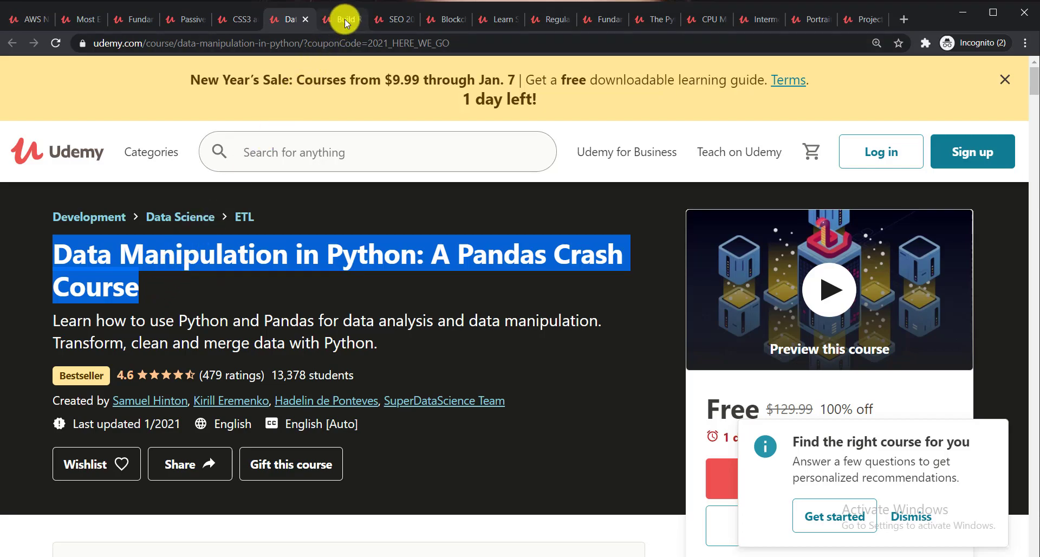
{"action": "left_click", "coordinate": [341, 18]}
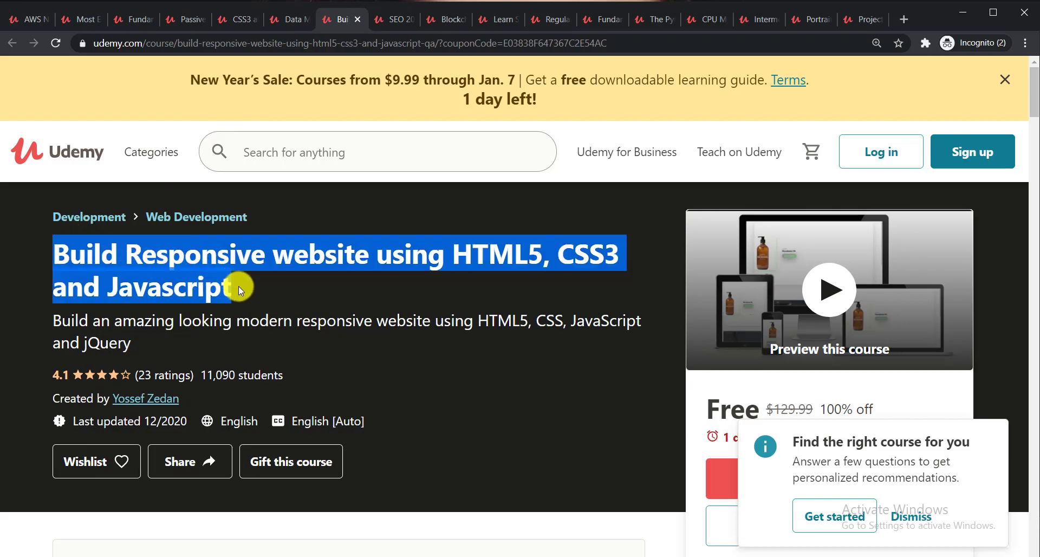
{"action": "mouse_move", "coordinate": [250, 288]}
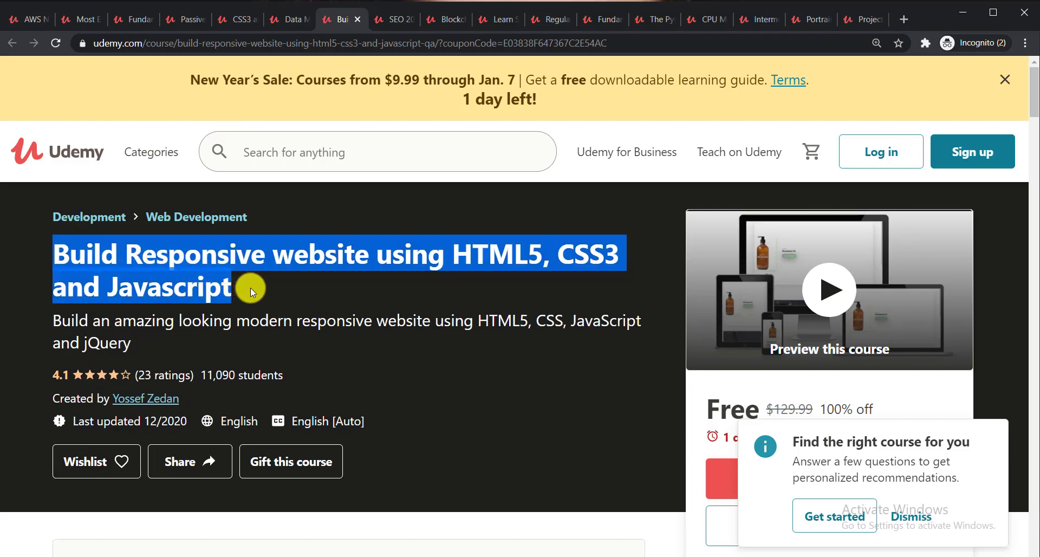
{"action": "left_click", "coordinate": [388, 18]}
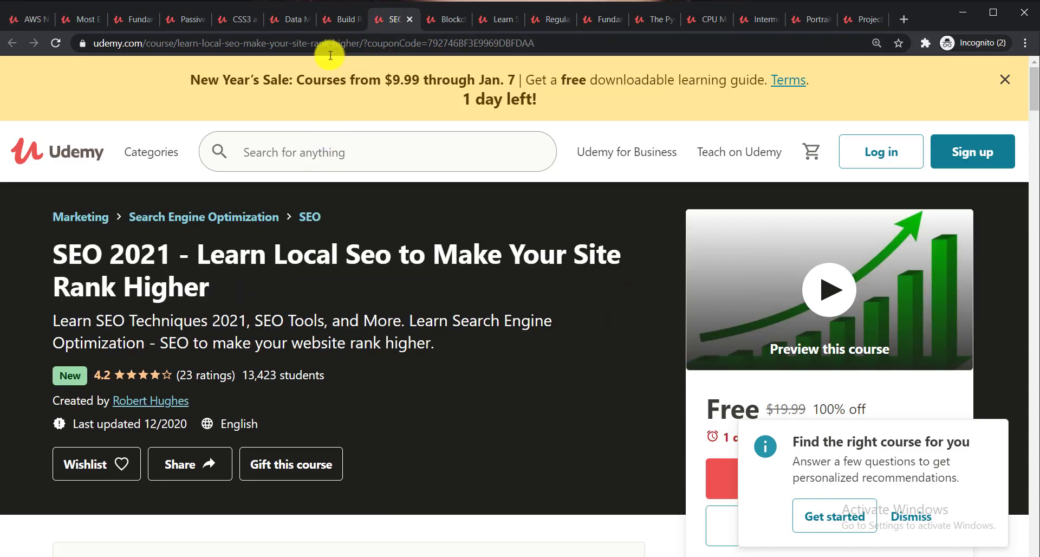
Highlight the SEO 2021 title, step past Blockchain, Swedish and Regular Expressions, and highlight Fundamentals of Python
{"action": "double_click", "coordinate": [76, 255]}
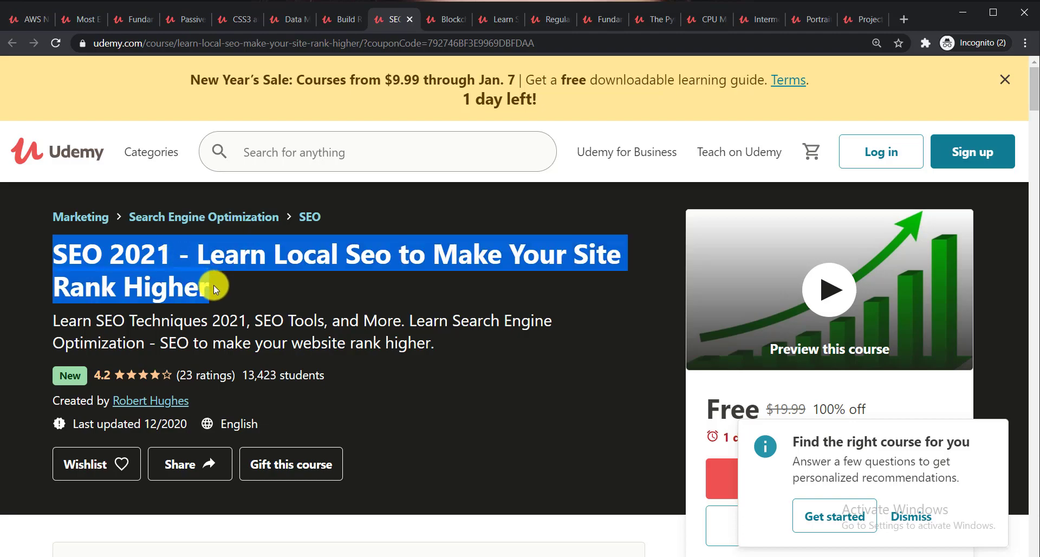
{"action": "left_click", "coordinate": [445, 18]}
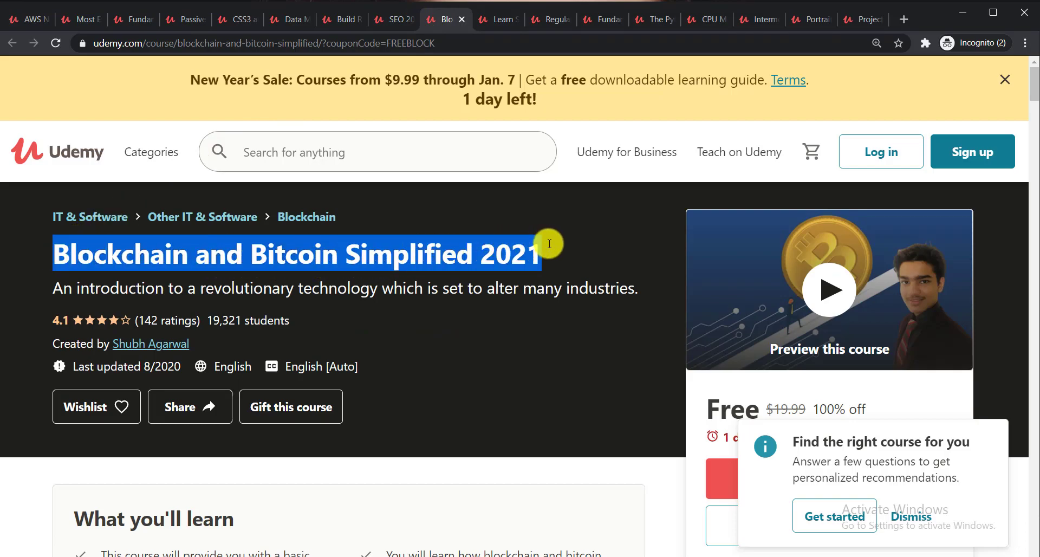
{"action": "left_click", "coordinate": [496, 18]}
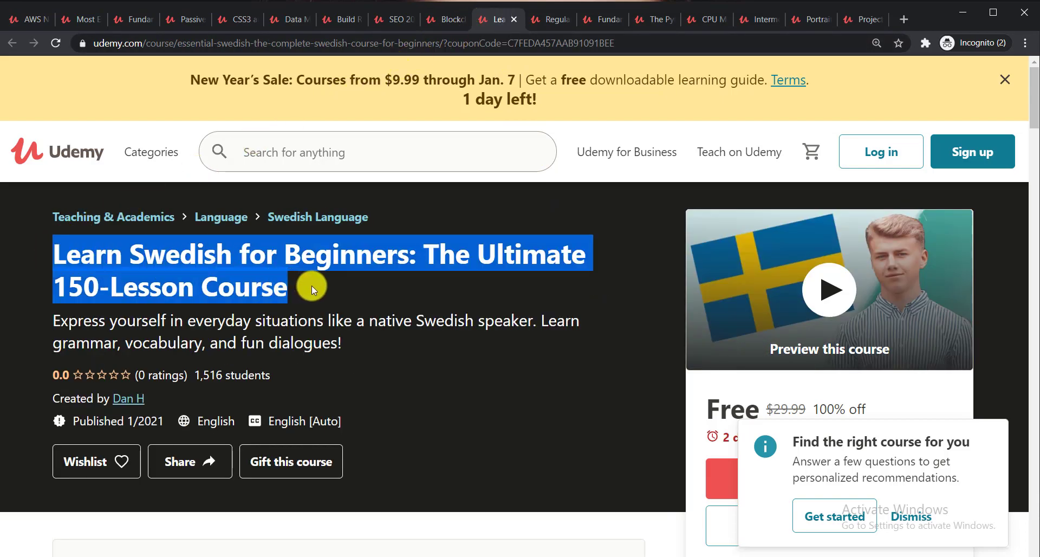
{"action": "left_click", "coordinate": [537, 18]}
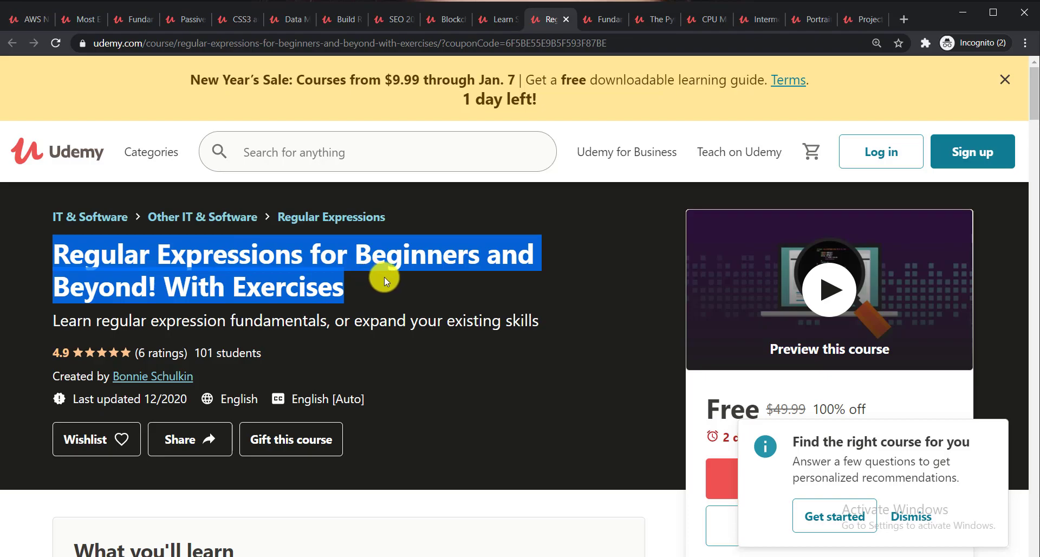
{"action": "left_click", "coordinate": [600, 19]}
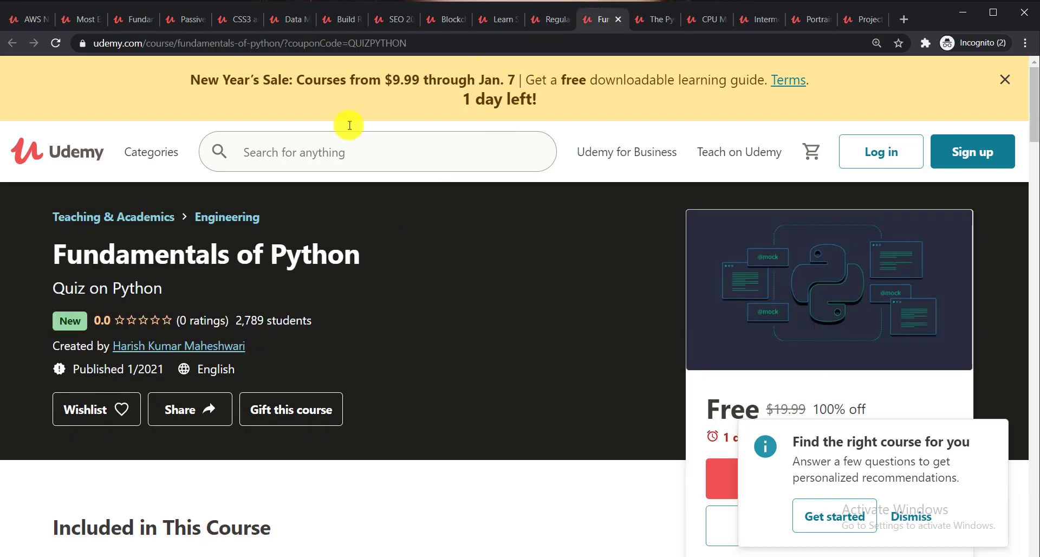
{"action": "double_click", "coordinate": [206, 255]}
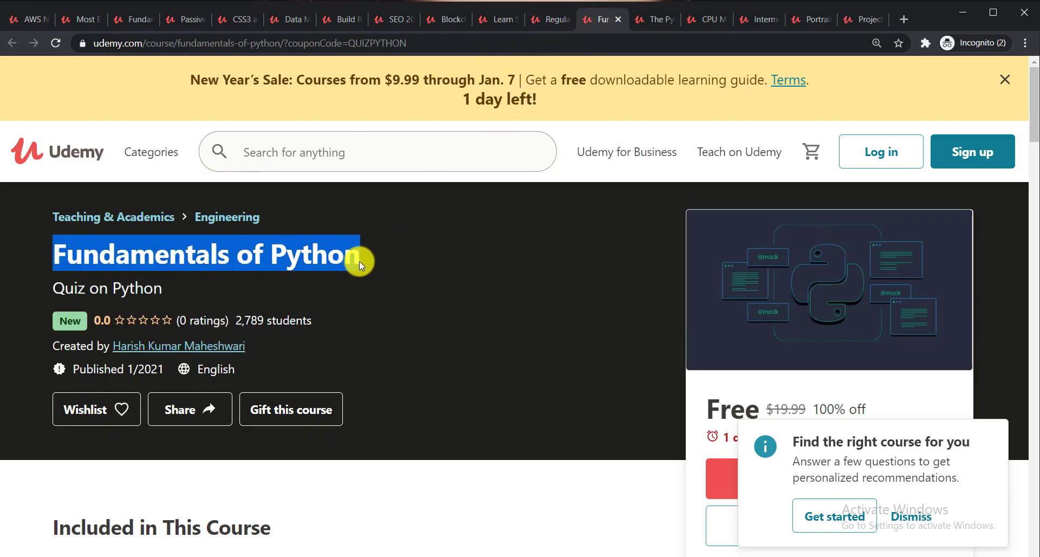
Highlight the Python Programming A-Z title, then step past CPU Mining and Intermediate English to Portrait Drawing
{"action": "left_click", "coordinate": [653, 19]}
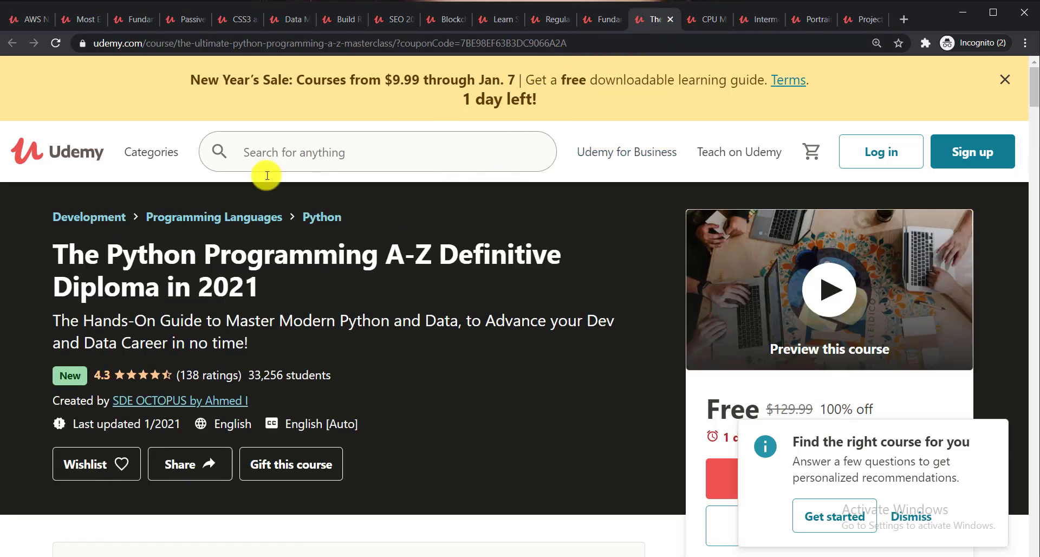
{"action": "double_click", "coordinate": [265, 271]}
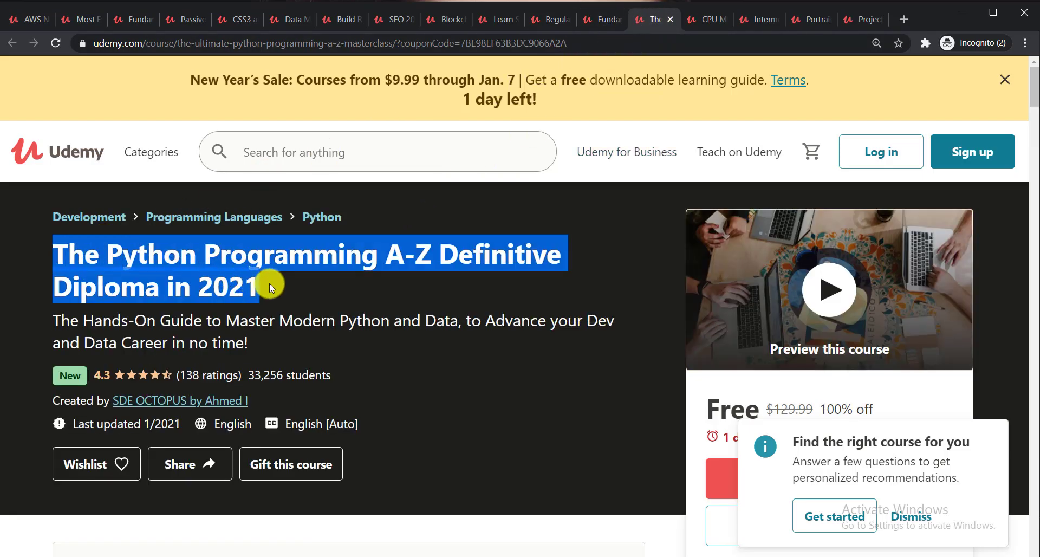
{"action": "mouse_move", "coordinate": [343, 292]}
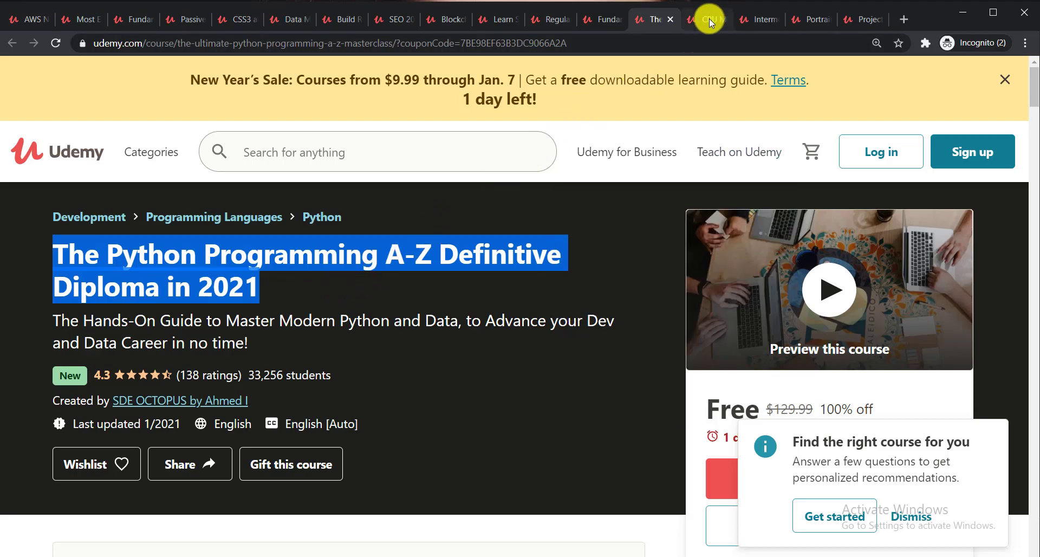
{"action": "left_click", "coordinate": [705, 18]}
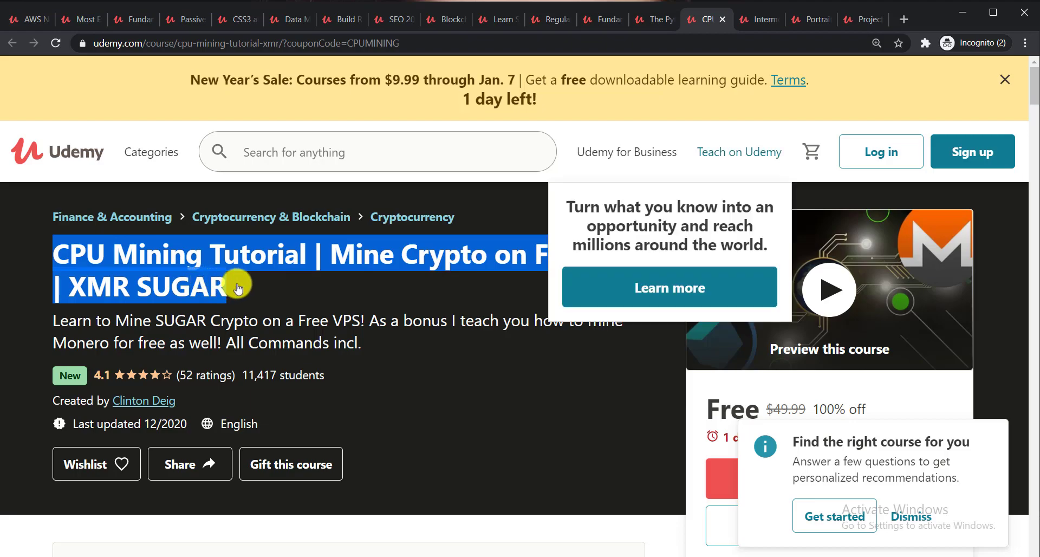
{"action": "left_click", "coordinate": [758, 20]}
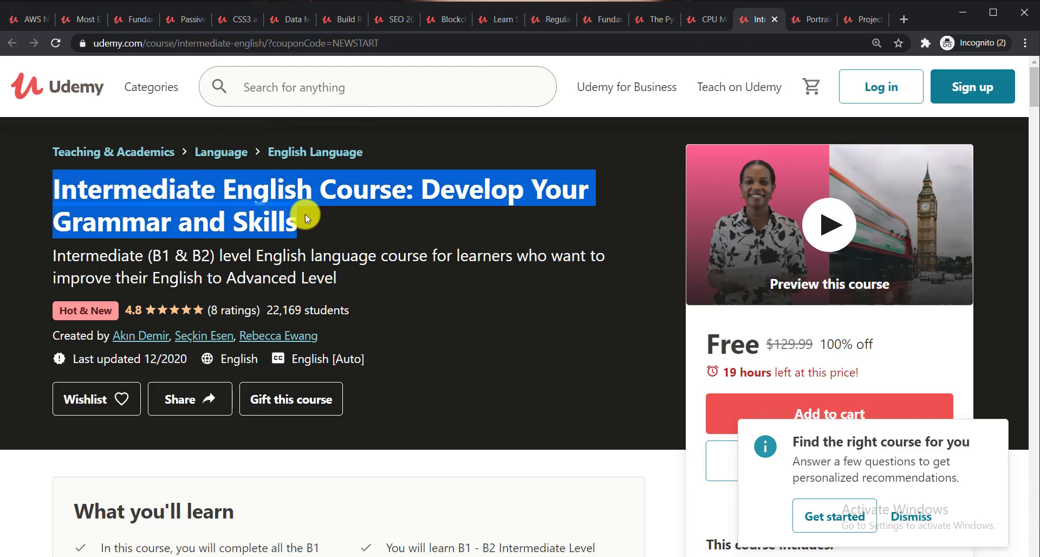
{"action": "mouse_move", "coordinate": [330, 220]}
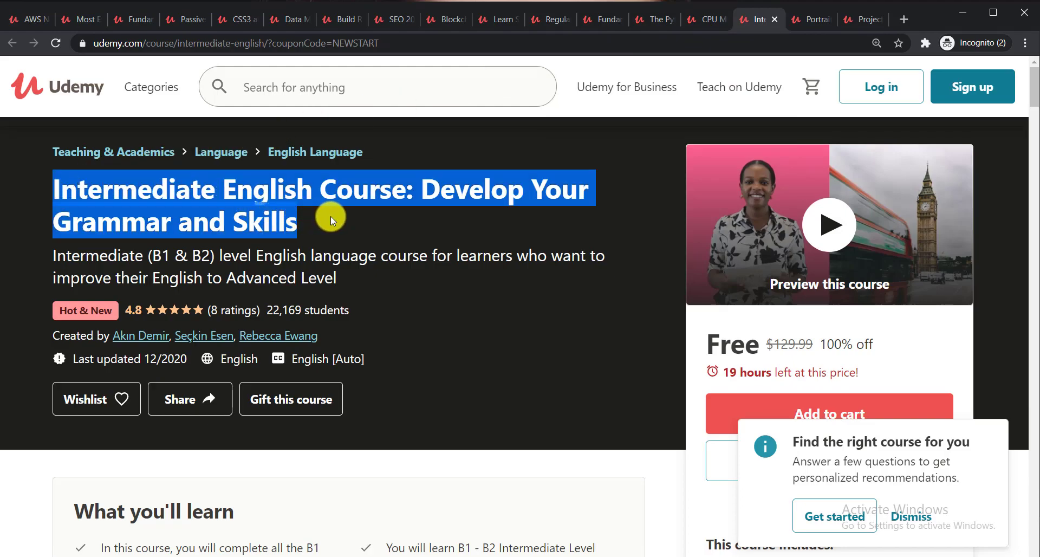
{"action": "left_click", "coordinate": [806, 20]}
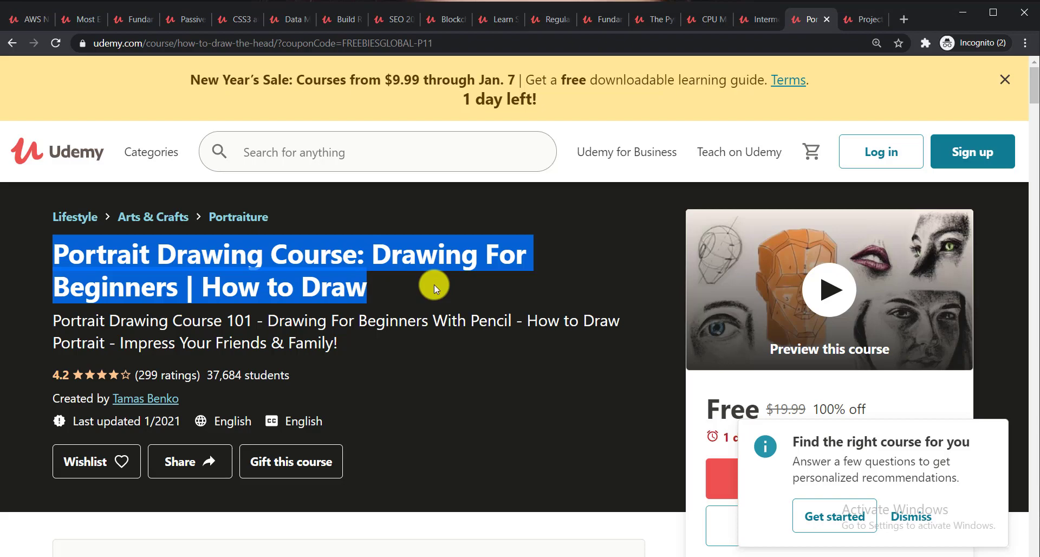
Switch to the Project Development Using JAVA for Beginners 2020 course page
{"action": "left_click", "coordinate": [862, 18]}
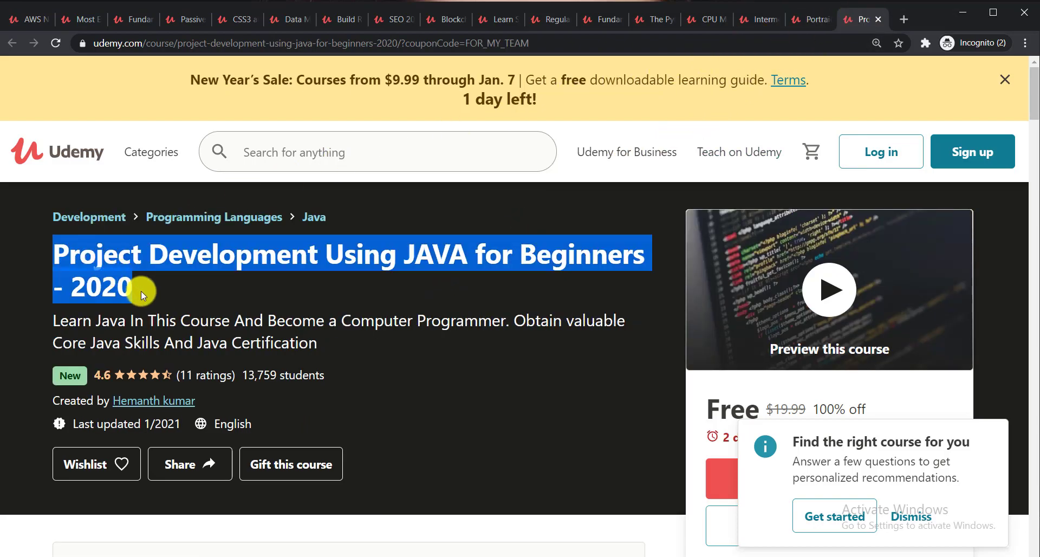
{"action": "mouse_move", "coordinate": [172, 295]}
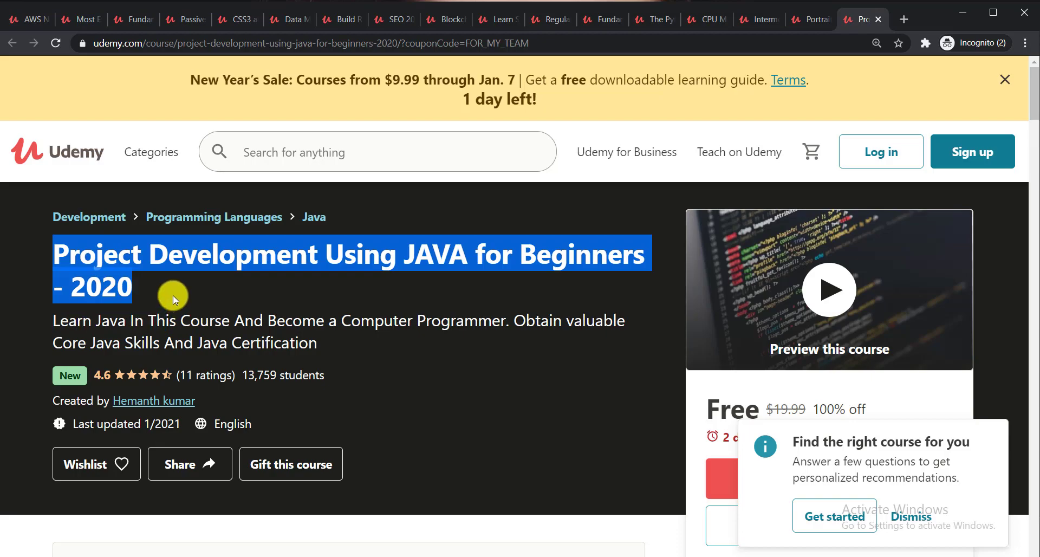
{"action": "mouse_move", "coordinate": [281, 269]}
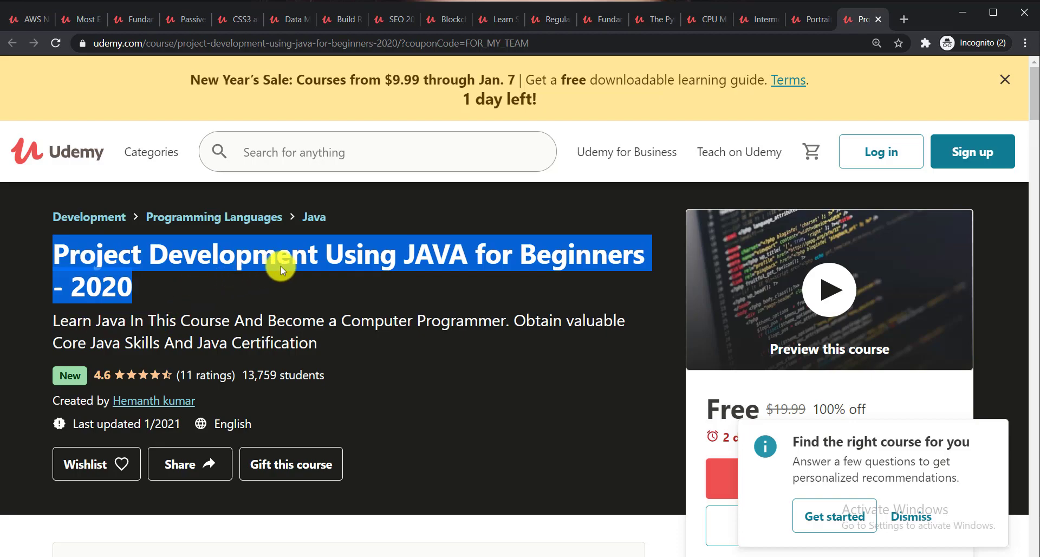
{"action": "mouse_move", "coordinate": [242, 295]}
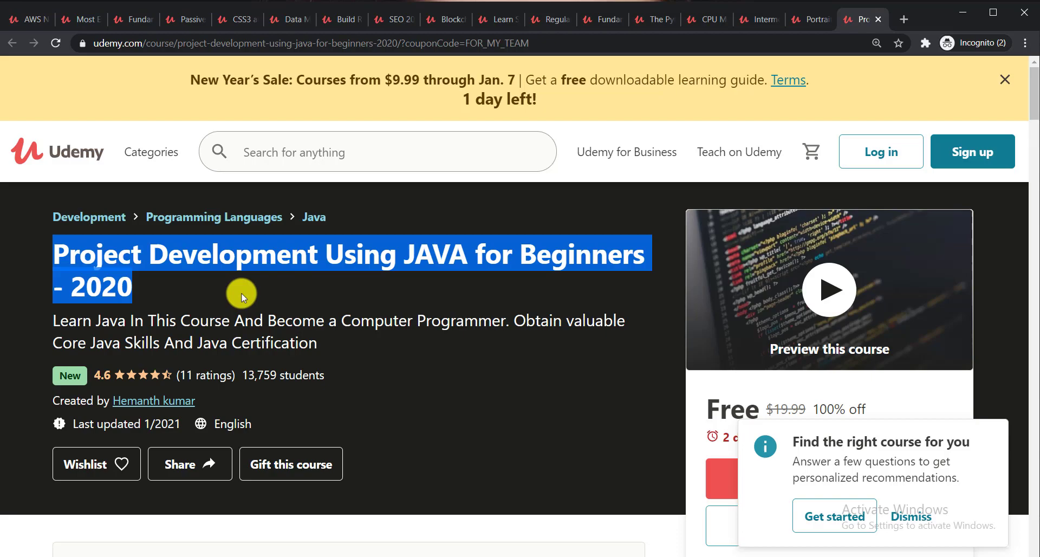
{"action": "mouse_move", "coordinate": [235, 303]}
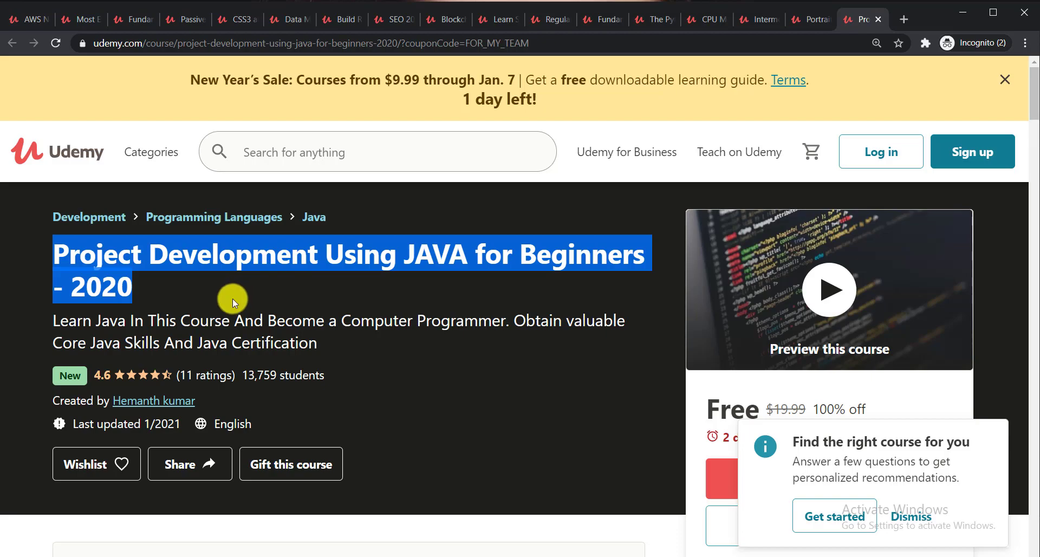